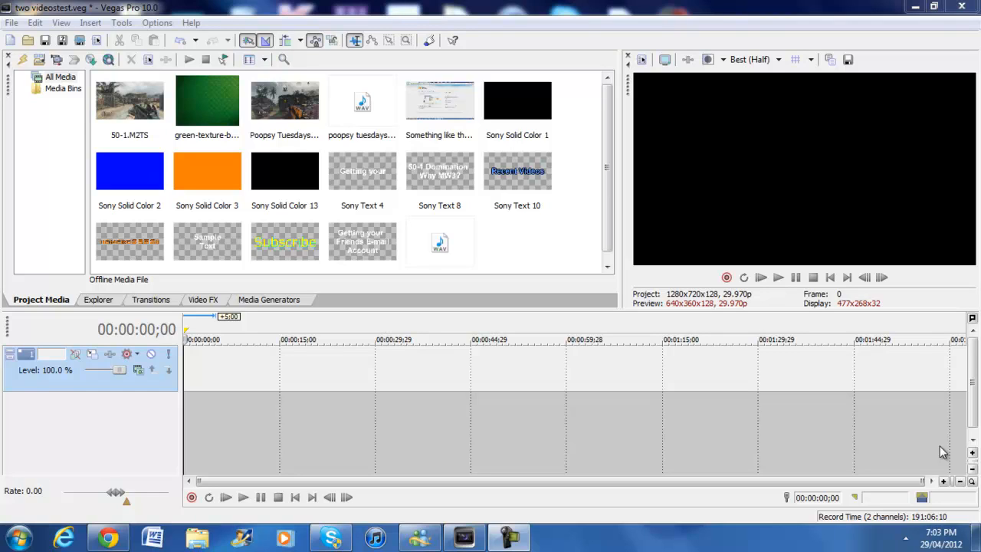
mouse_move(809, 12)
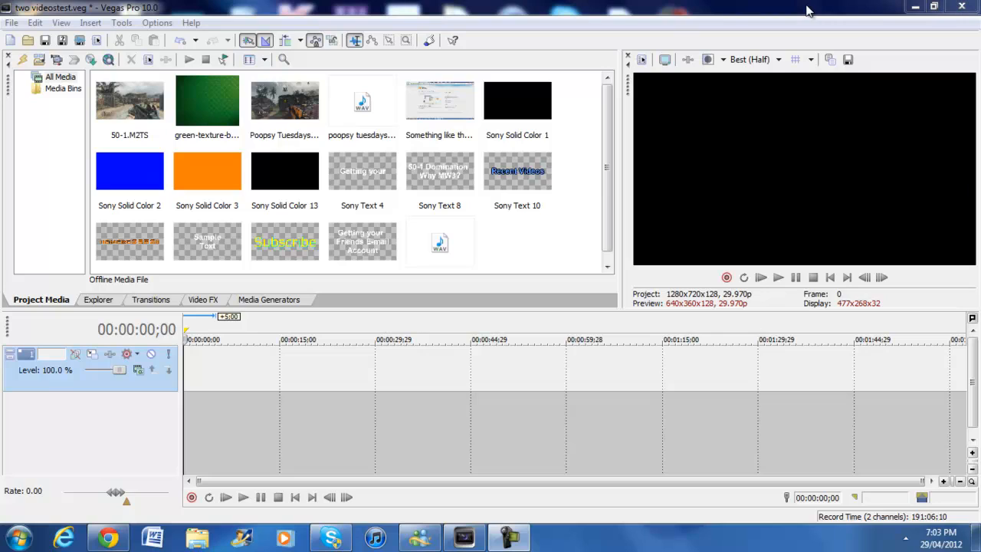
mouse_move(437, 340)
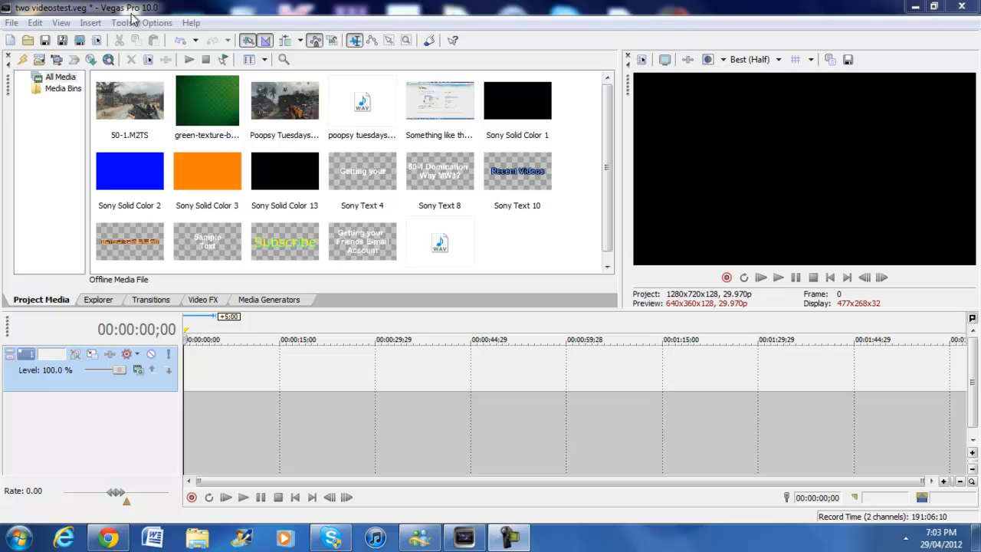
mouse_move(672, 47)
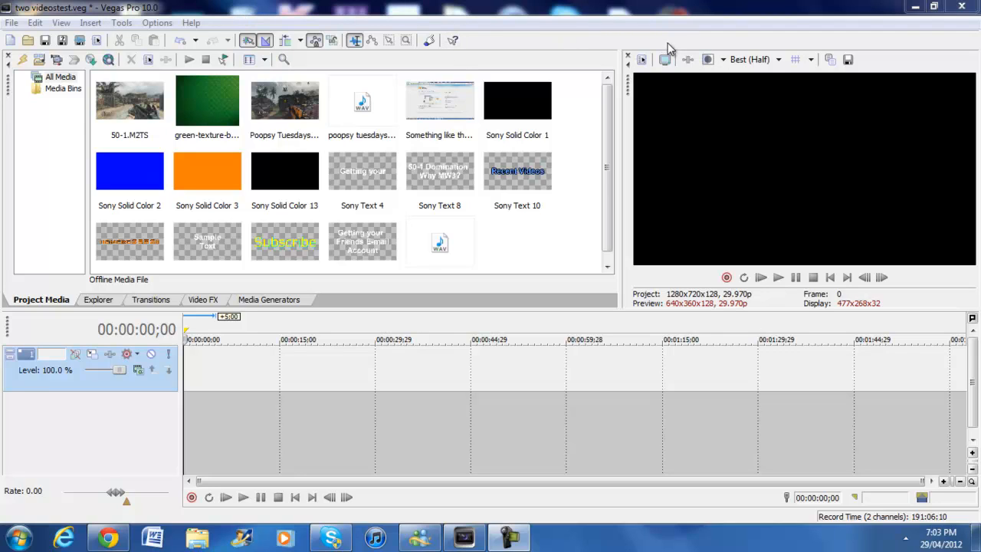
mouse_move(620, 14)
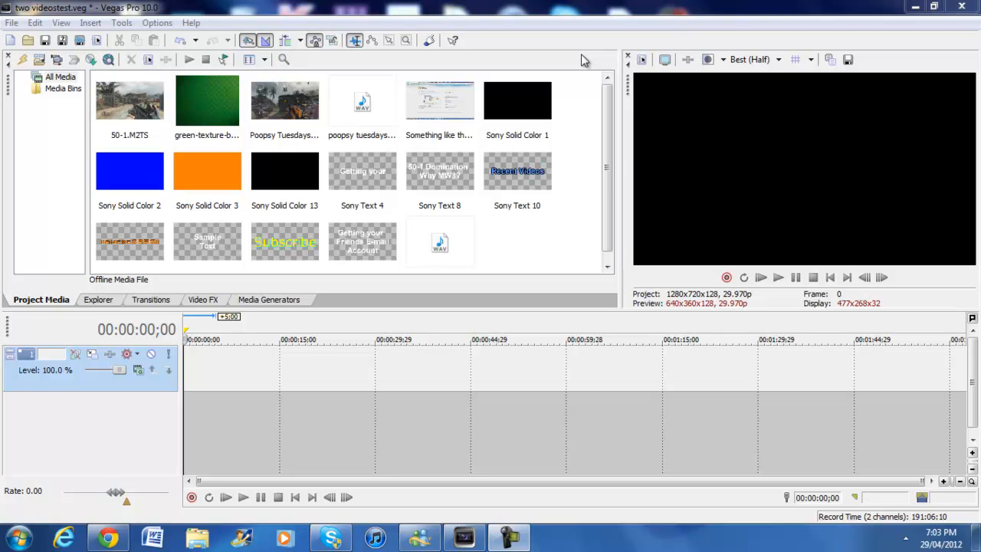
mouse_move(613, 150)
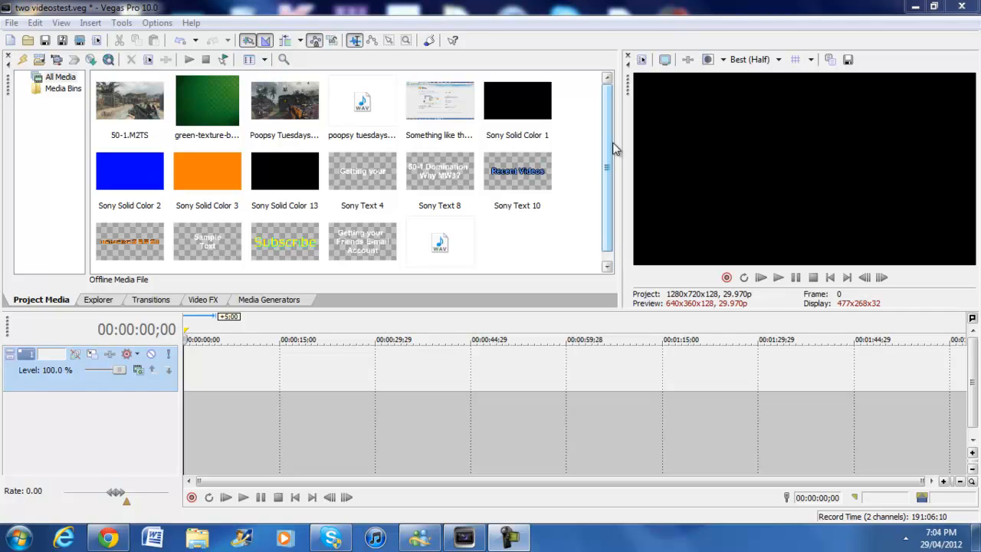
mouse_move(350, 320)
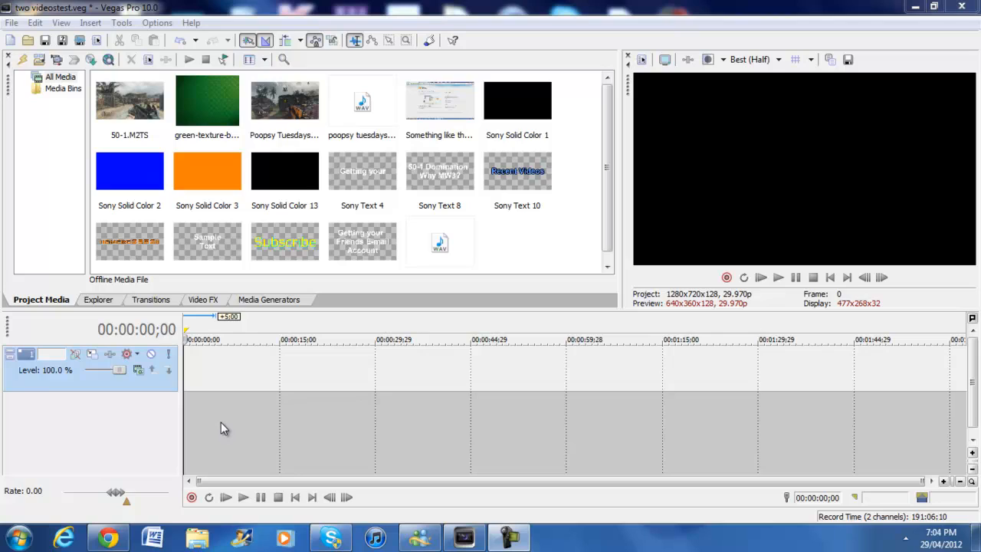
mouse_move(336, 7)
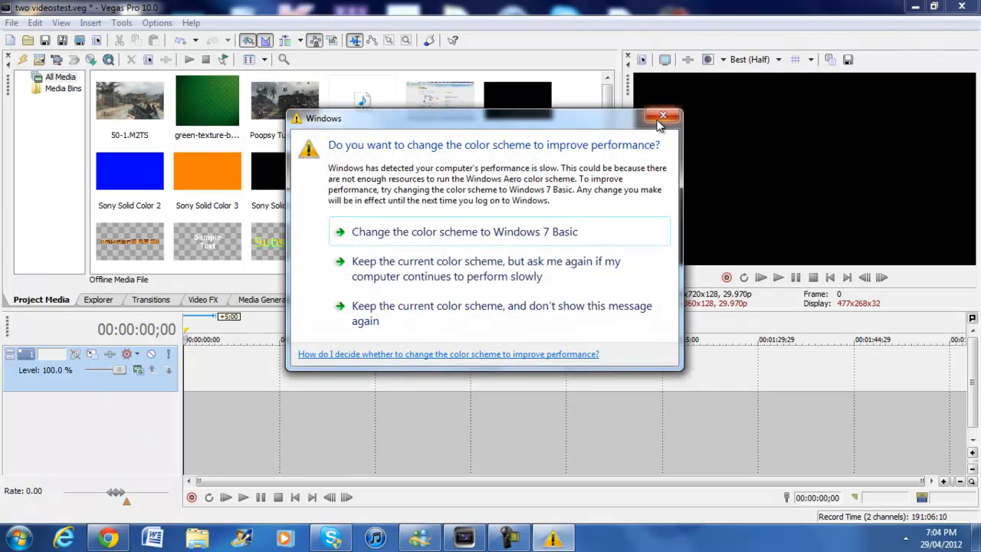
left_click(662, 116)
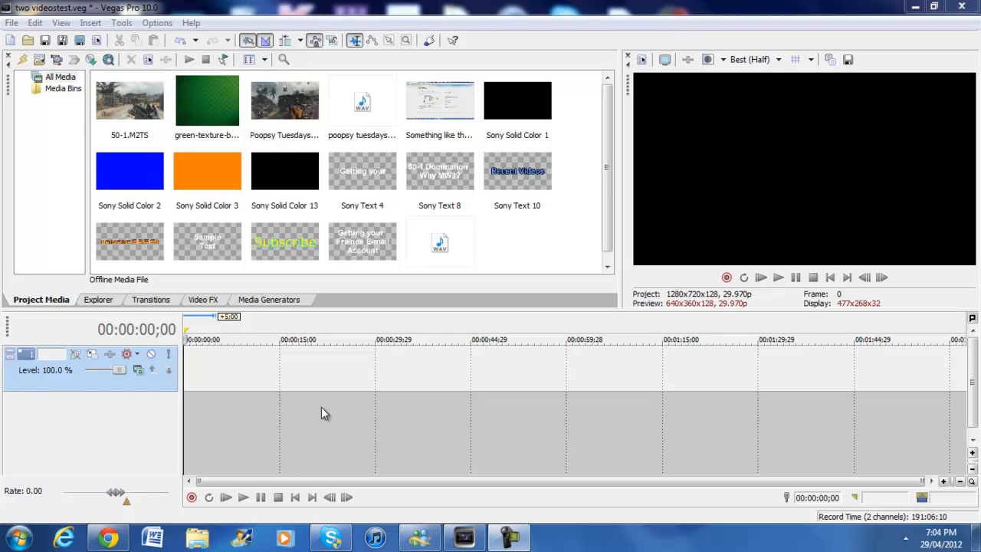
mouse_move(385, 412)
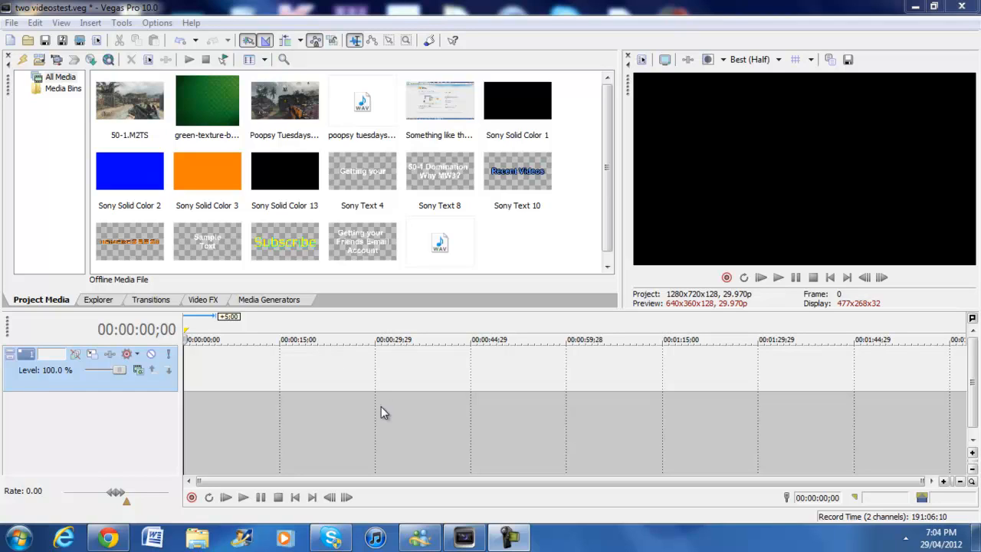
mouse_move(51, 337)
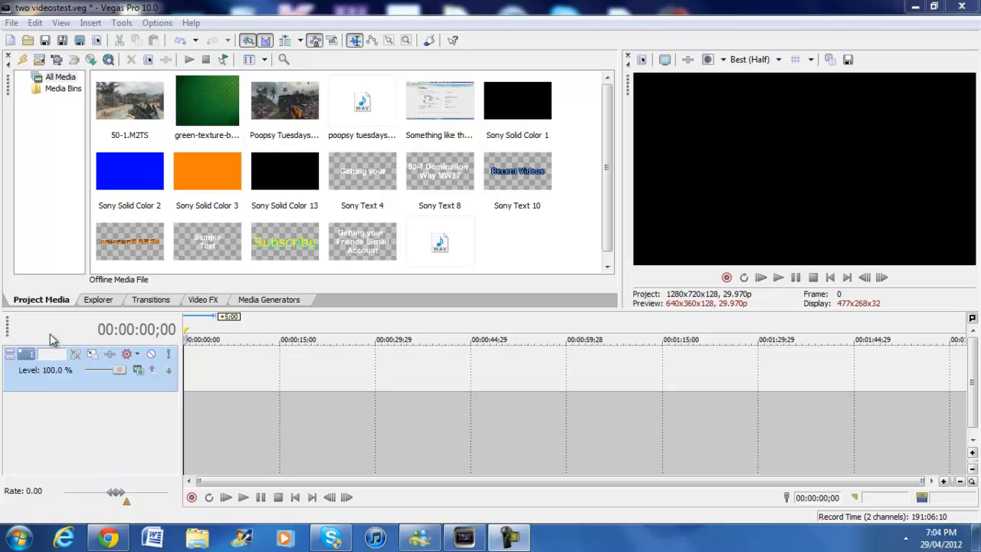
mouse_move(724, 393)
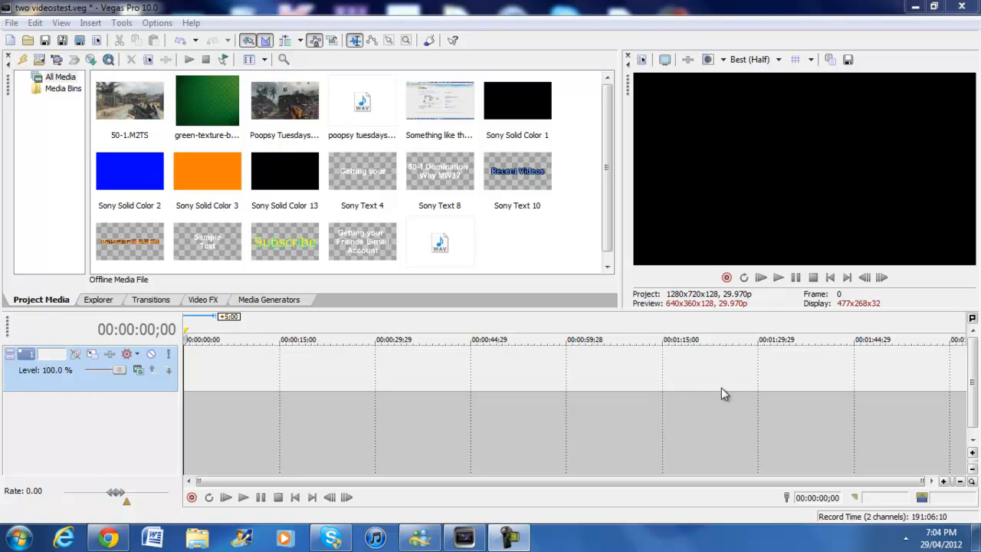
mouse_move(601, 360)
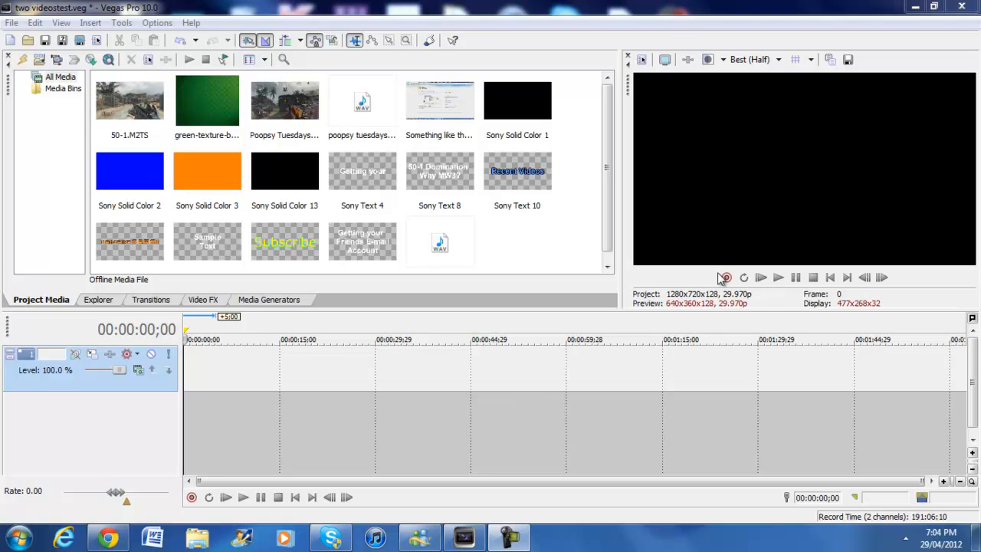
mouse_move(472, 321)
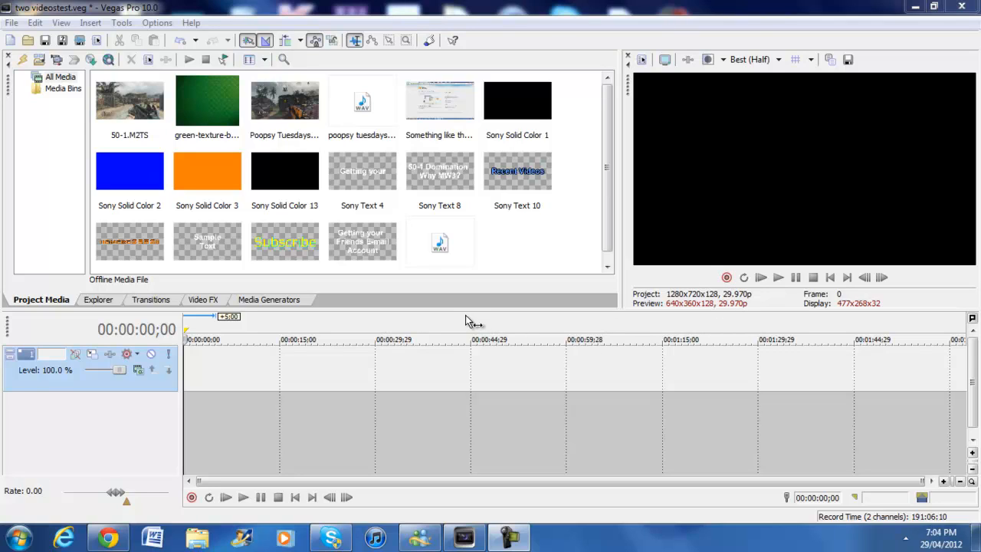
mouse_move(531, 450)
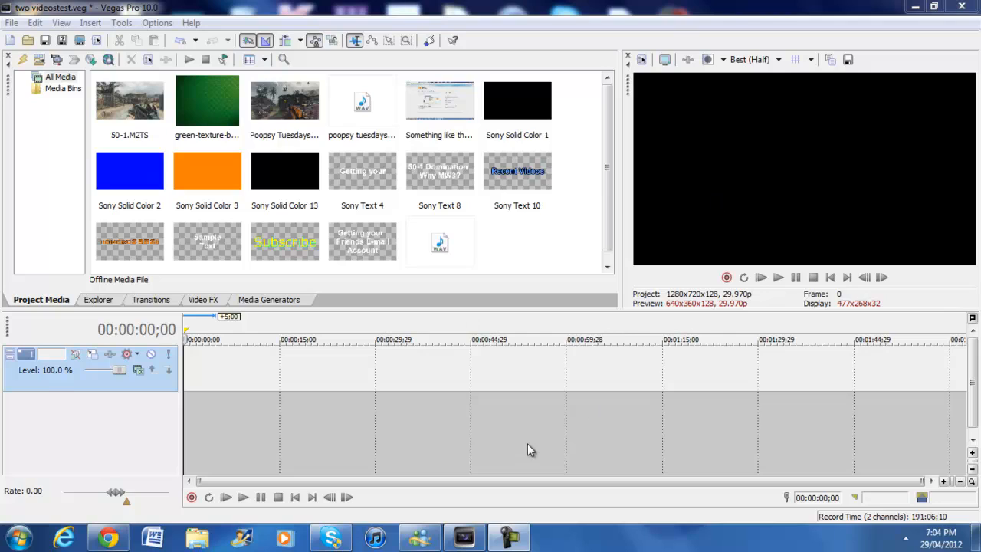
mouse_move(590, 209)
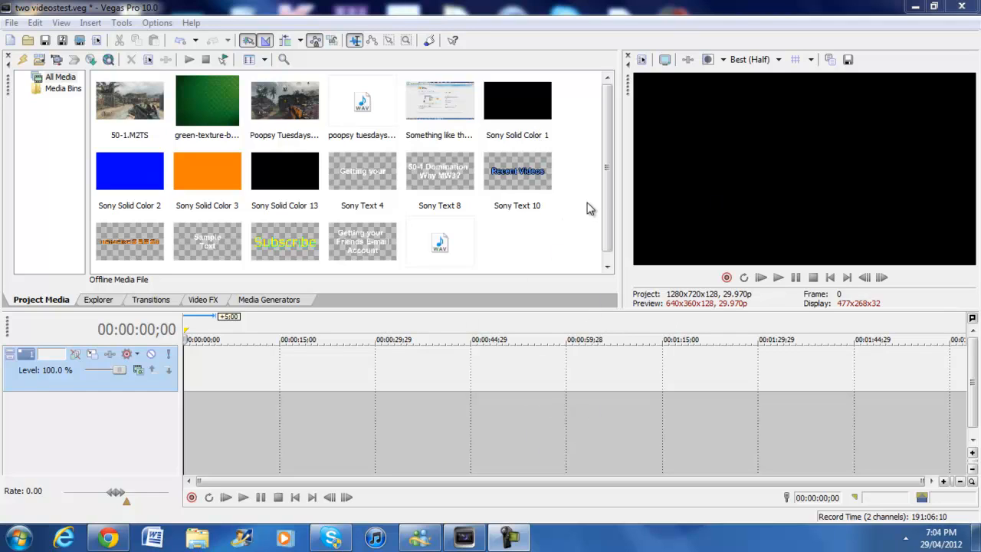
mouse_move(664, 258)
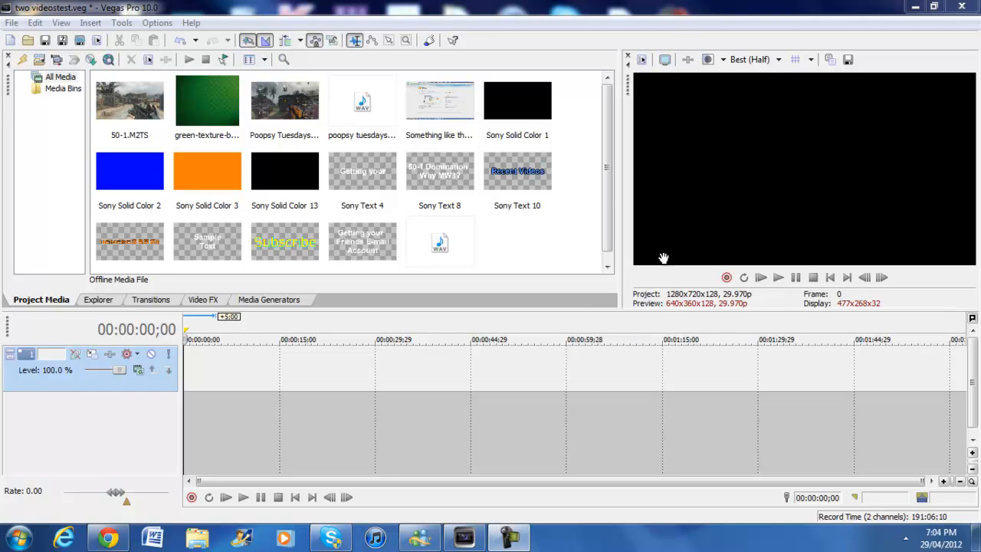
mouse_move(721, 408)
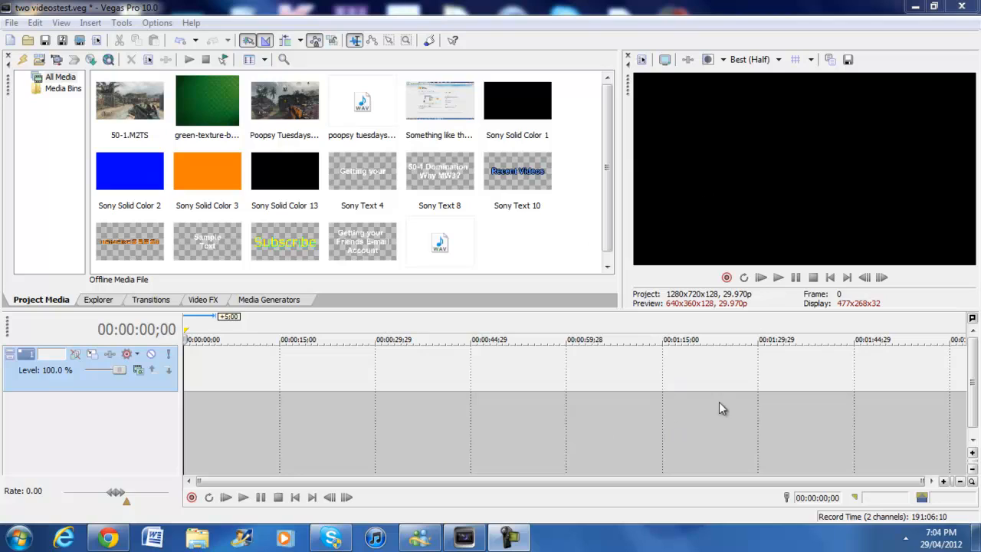
mouse_move(730, 445)
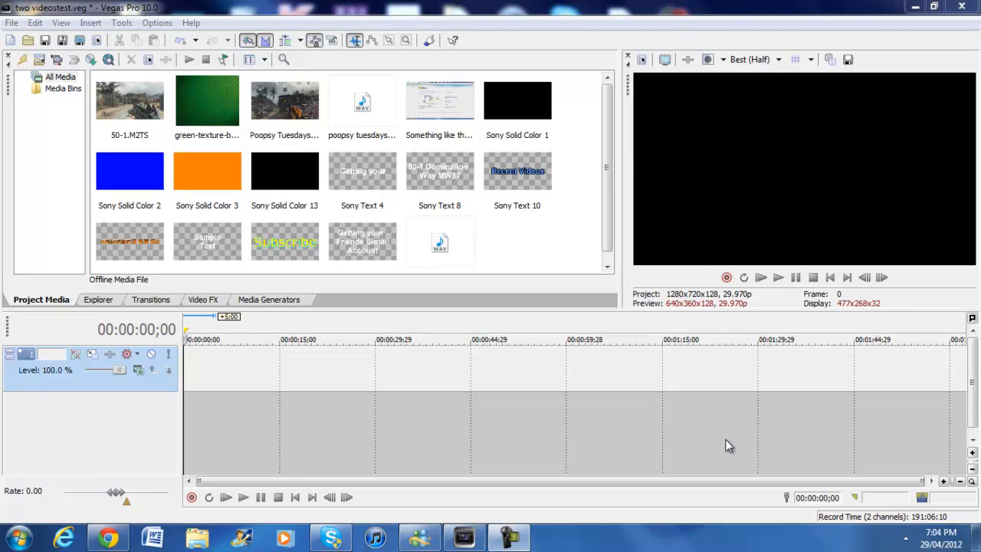
mouse_move(767, 432)
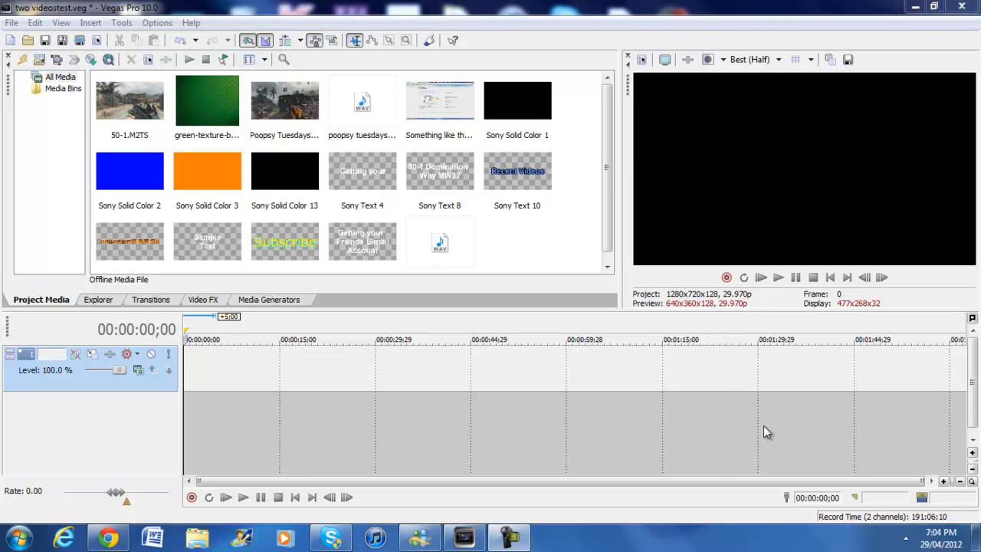
mouse_move(748, 193)
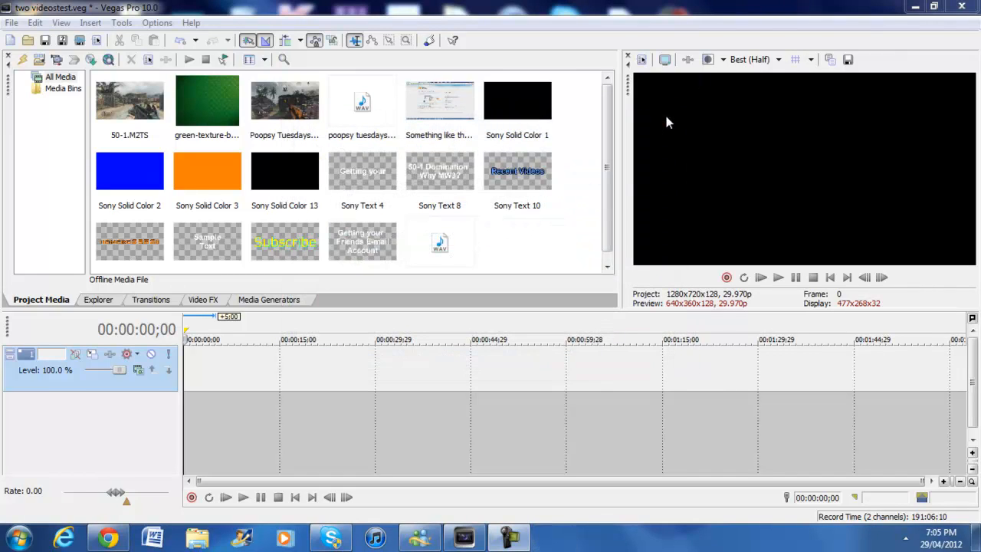
mouse_move(608, 198)
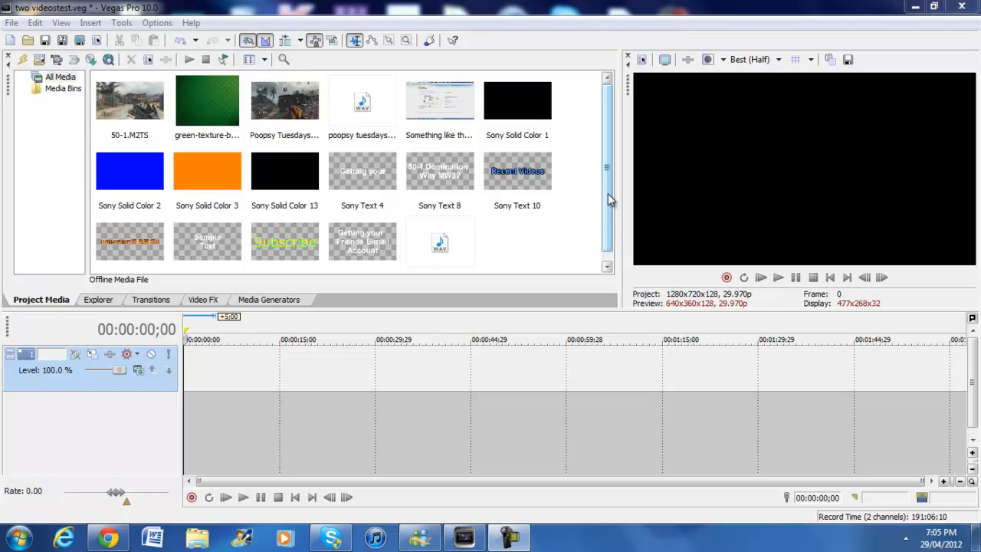
mouse_move(714, 184)
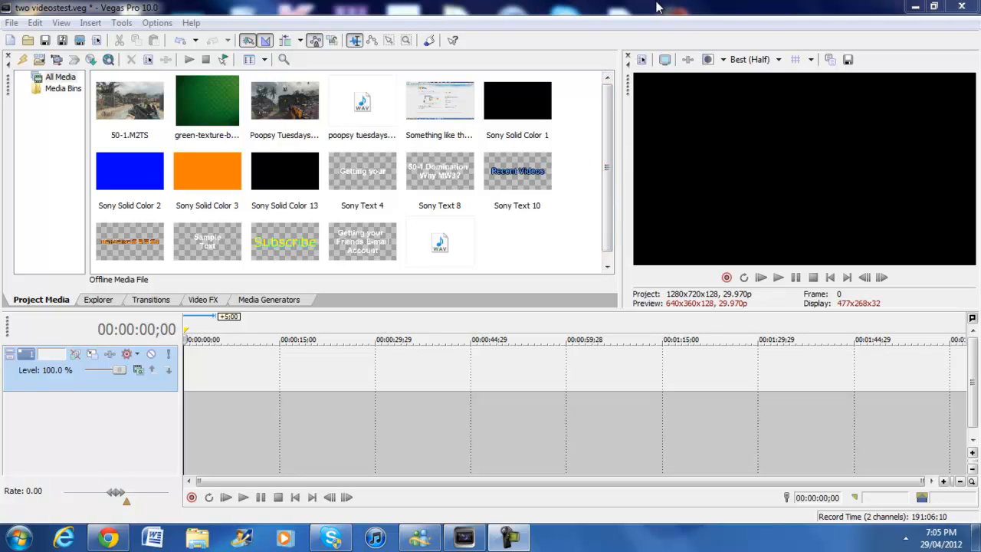
mouse_move(932, 224)
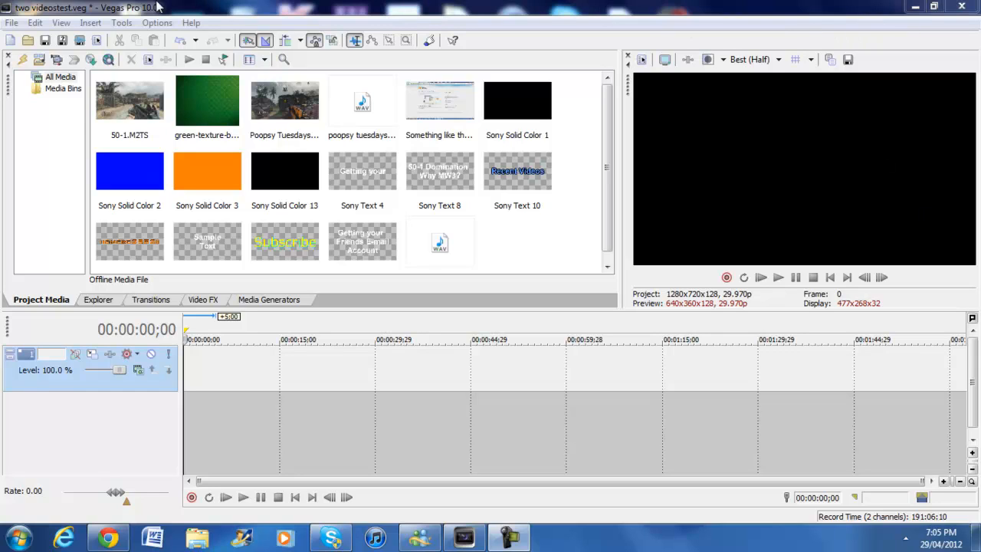
mouse_move(555, 230)
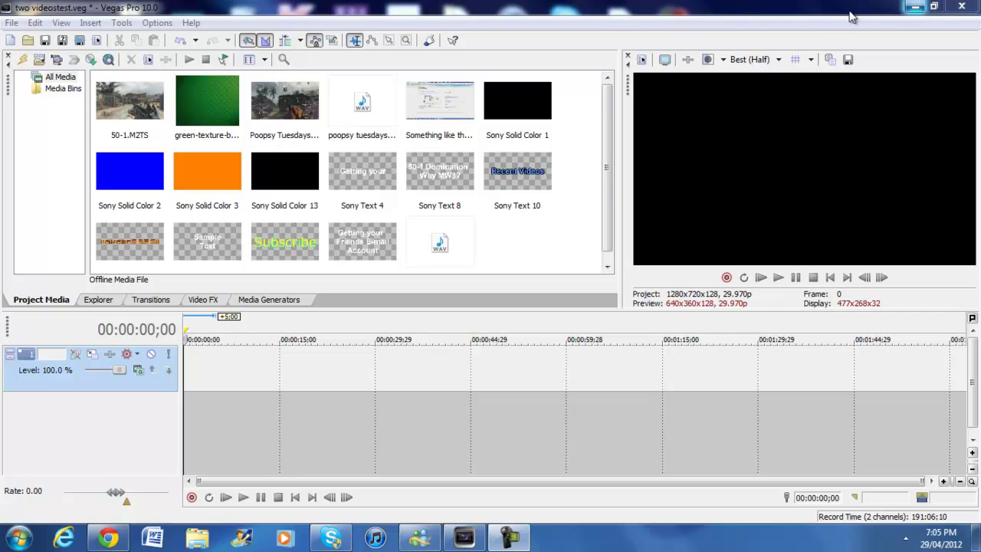
mouse_move(743, 213)
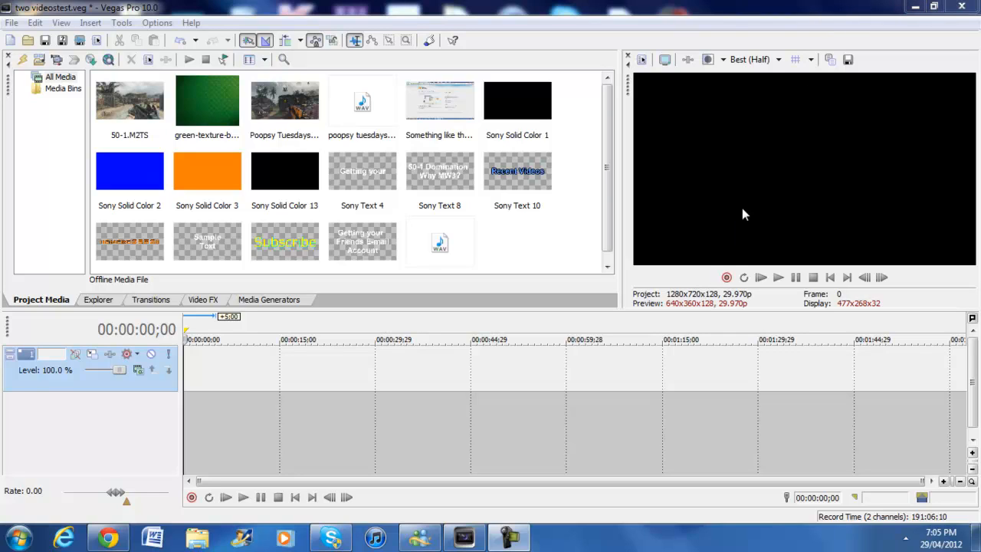
mouse_move(705, 258)
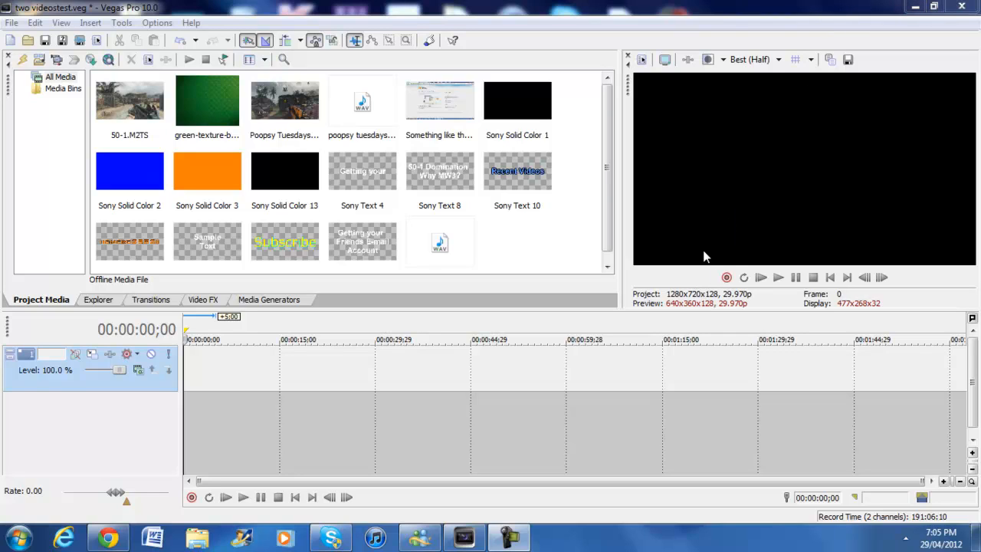